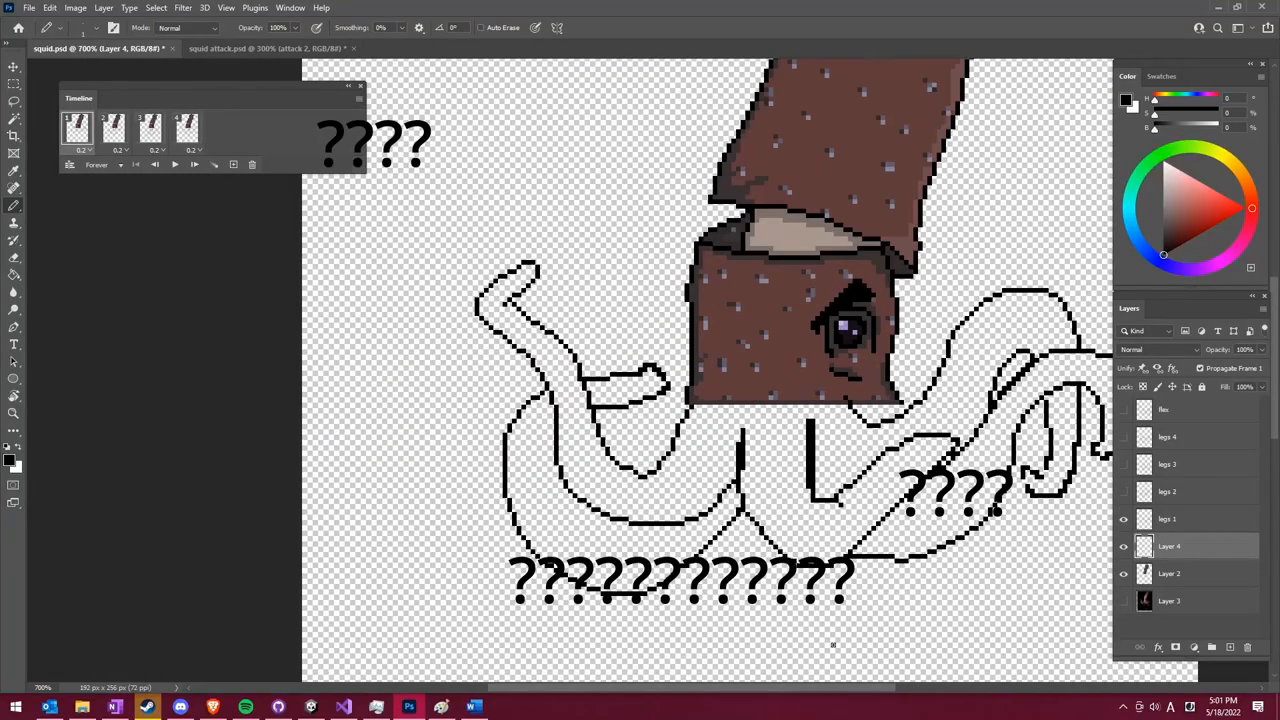
Step: Start a new Unity Hub project from the 2D core template and edit its name
click(144, 706)
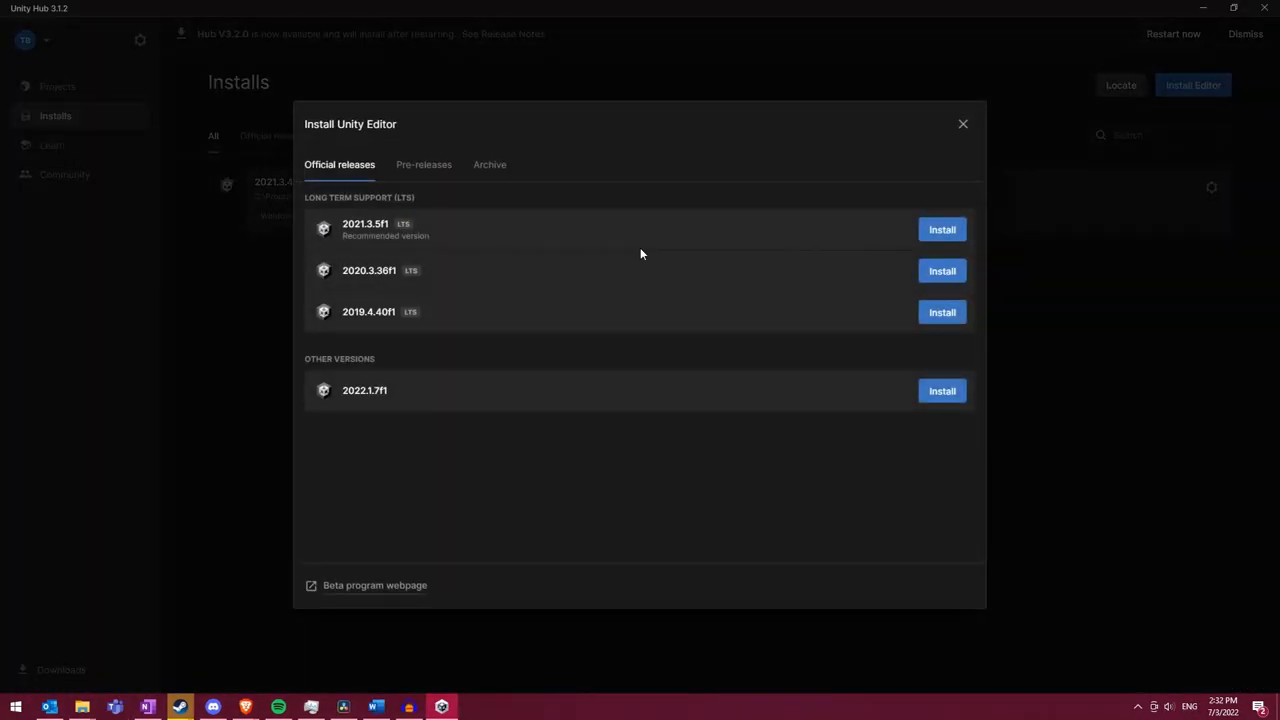
click(940, 228)
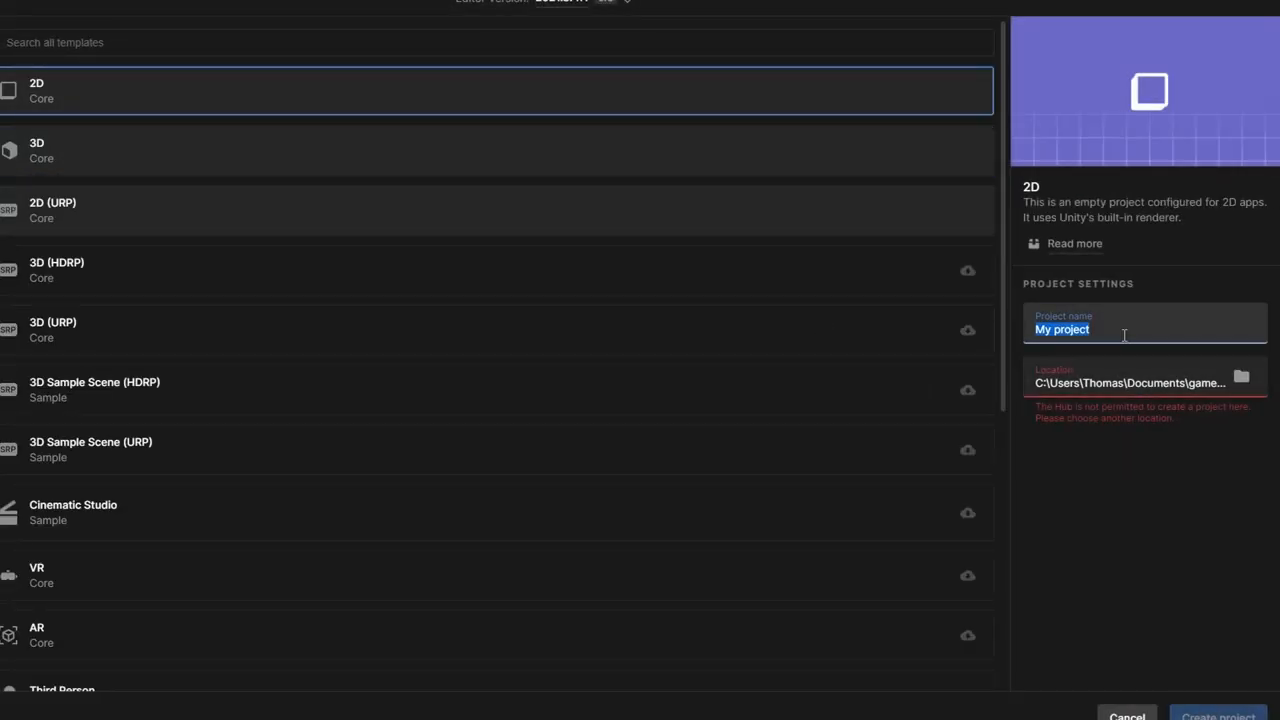
click(1244, 378)
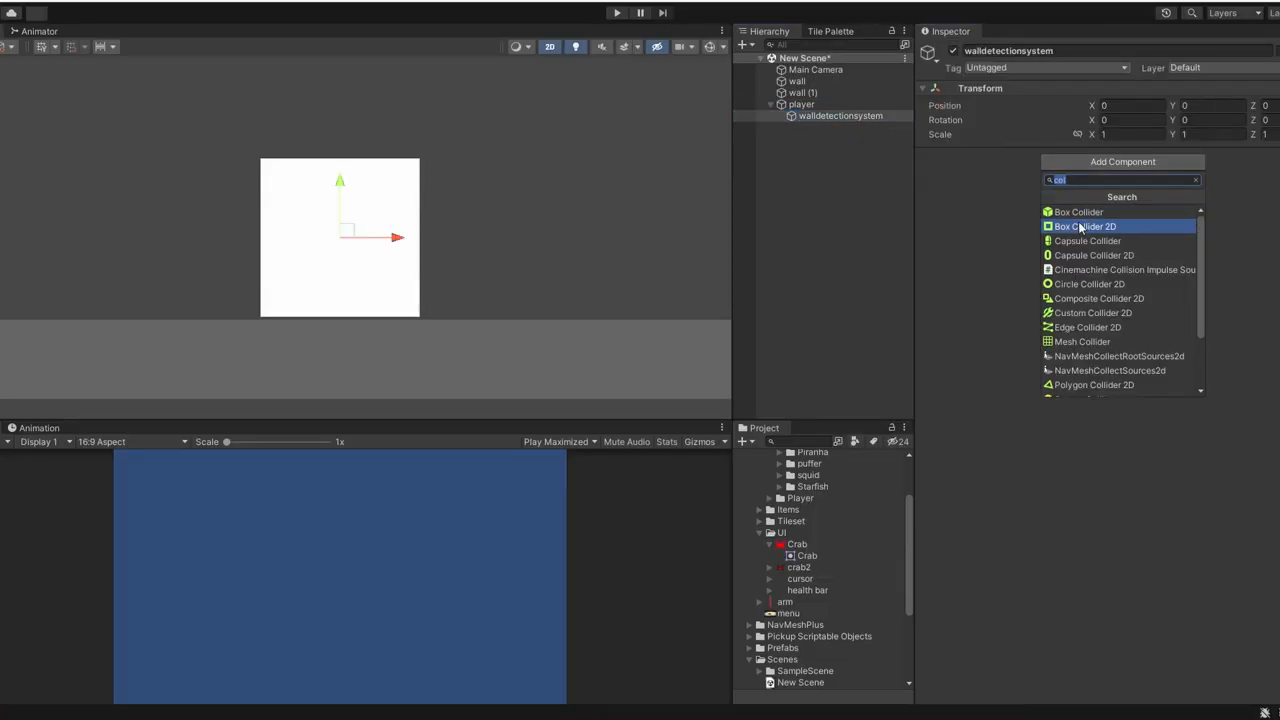
Step: Add a Box Collider 2D to walldetectionsystem as a thin strip on the square's right edge
click(1076, 226)
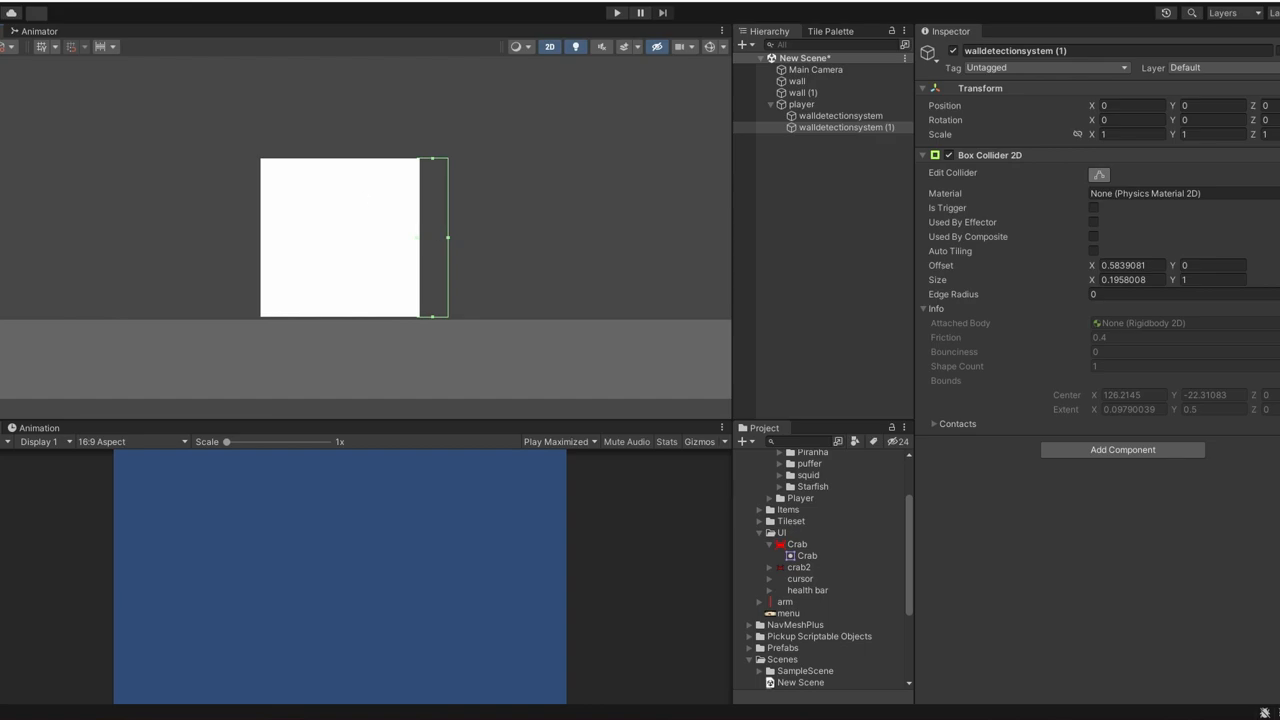
click(836, 114)
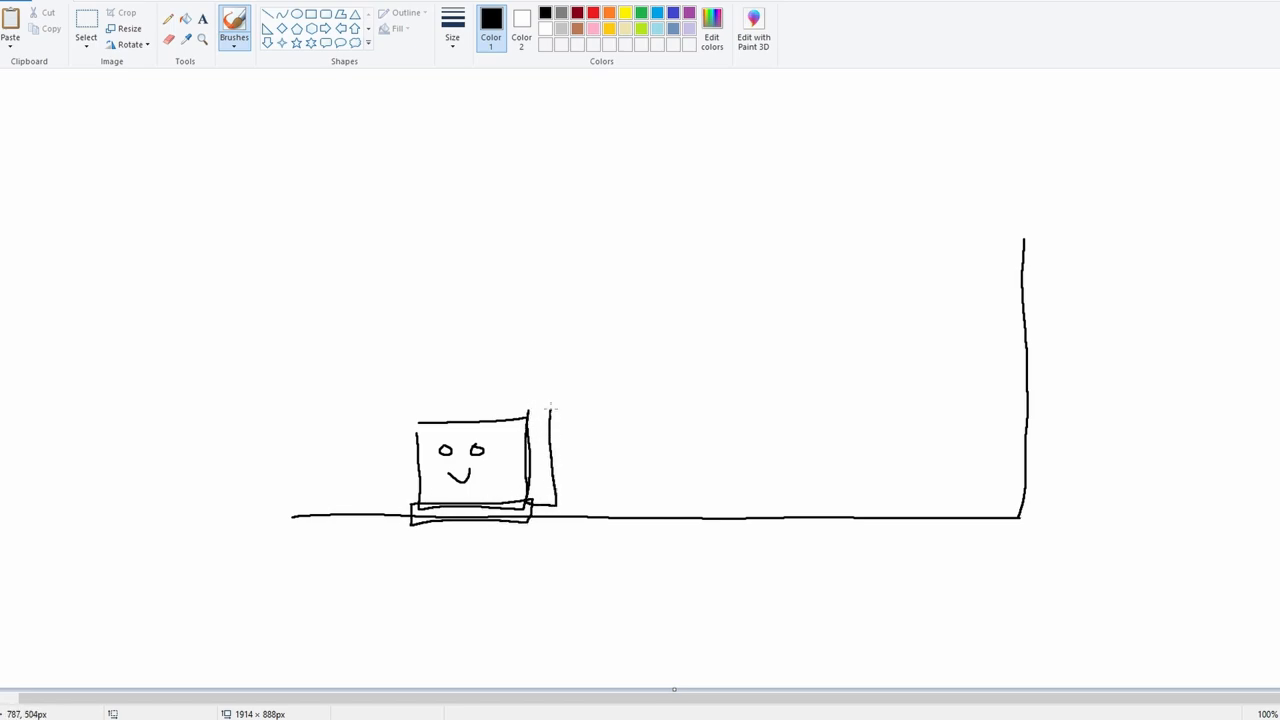
Step: Draw another brush stroke on the smiling box character sketch
drag(560, 440, 590, 464)
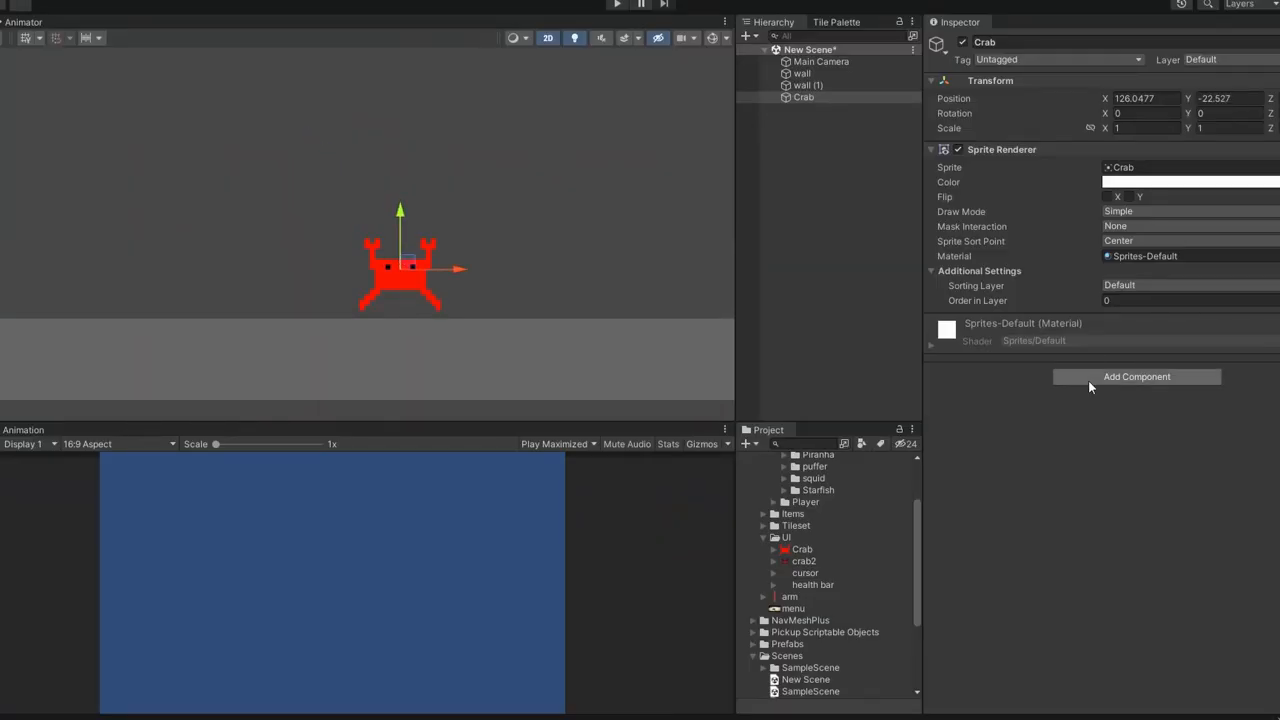
Step: Bring up the Add Component list for the red Crab sprite object
click(1136, 376)
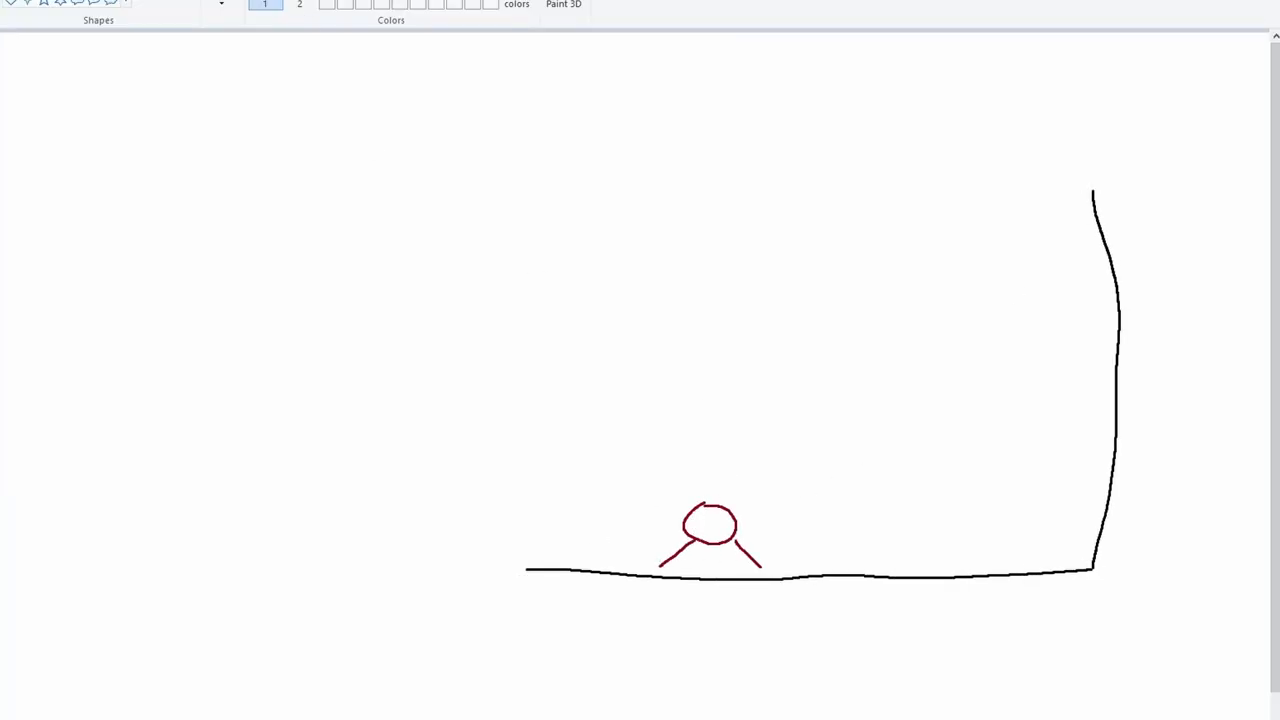
Step: Brush in part of the dark-red crab figure on the ground line
drag(764, 516, 1084, 350)
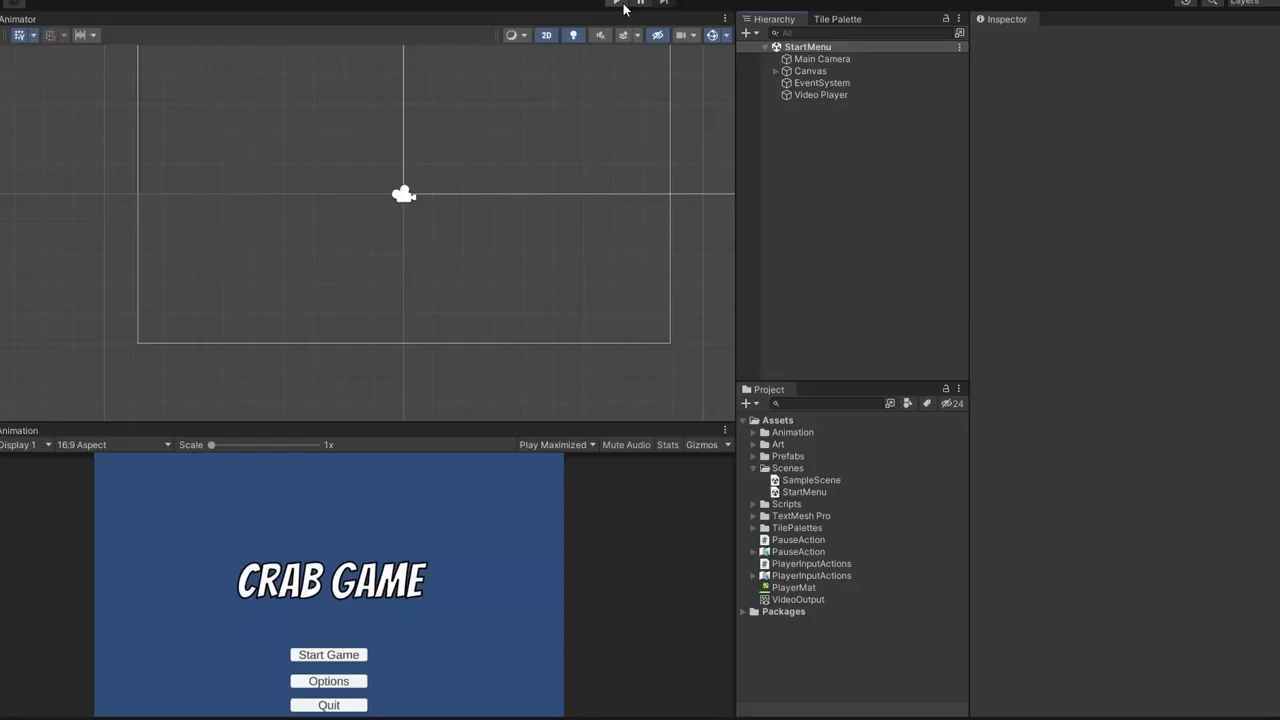
Step: Play the StartMenu scene to preview the Crab Game title screen
click(618, 4)
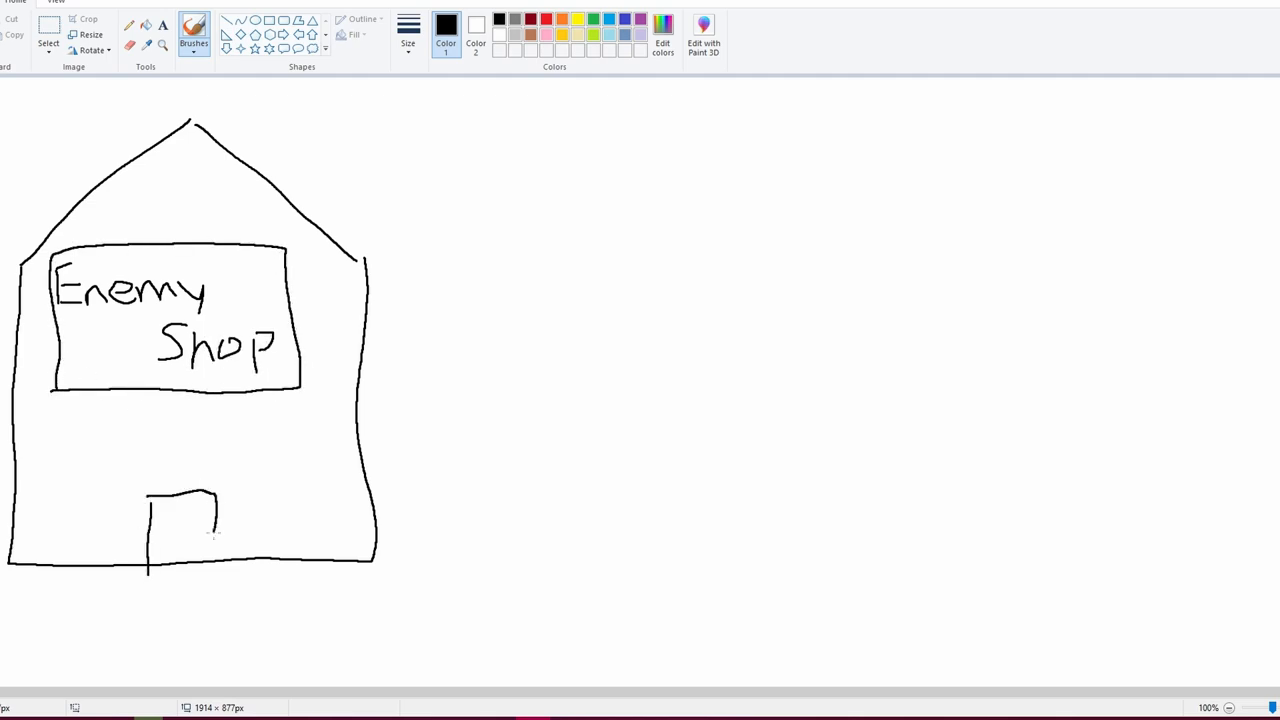
Step: Draw two lines leading away from the Enemy Shop door
drag(230, 490, 670, 390)
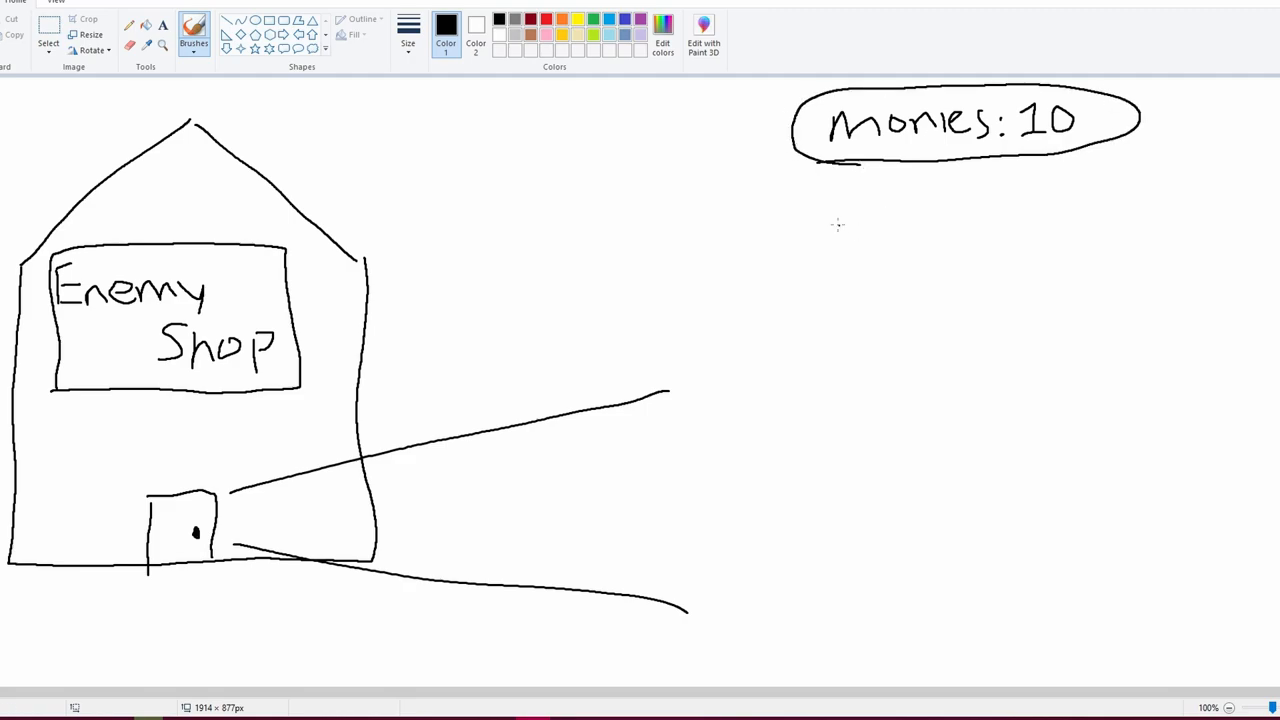
drag(720, 390, 970, 600)
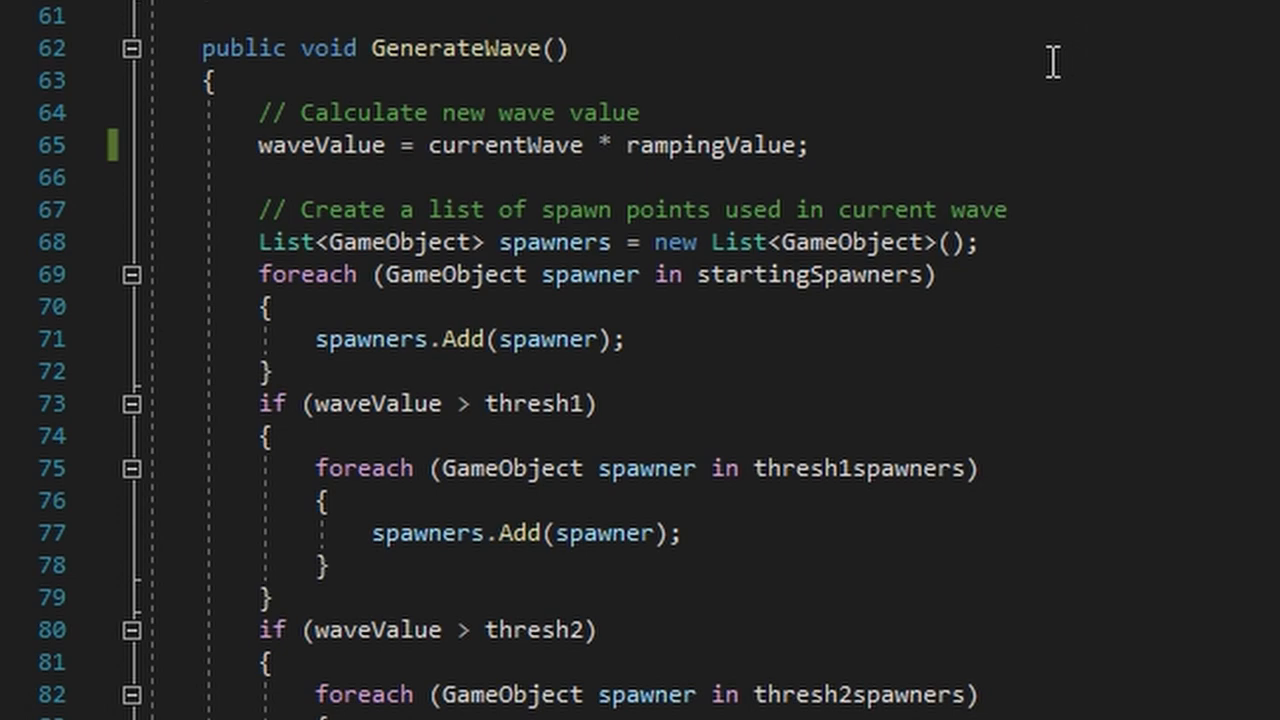
drag(260, 112, 810, 144)
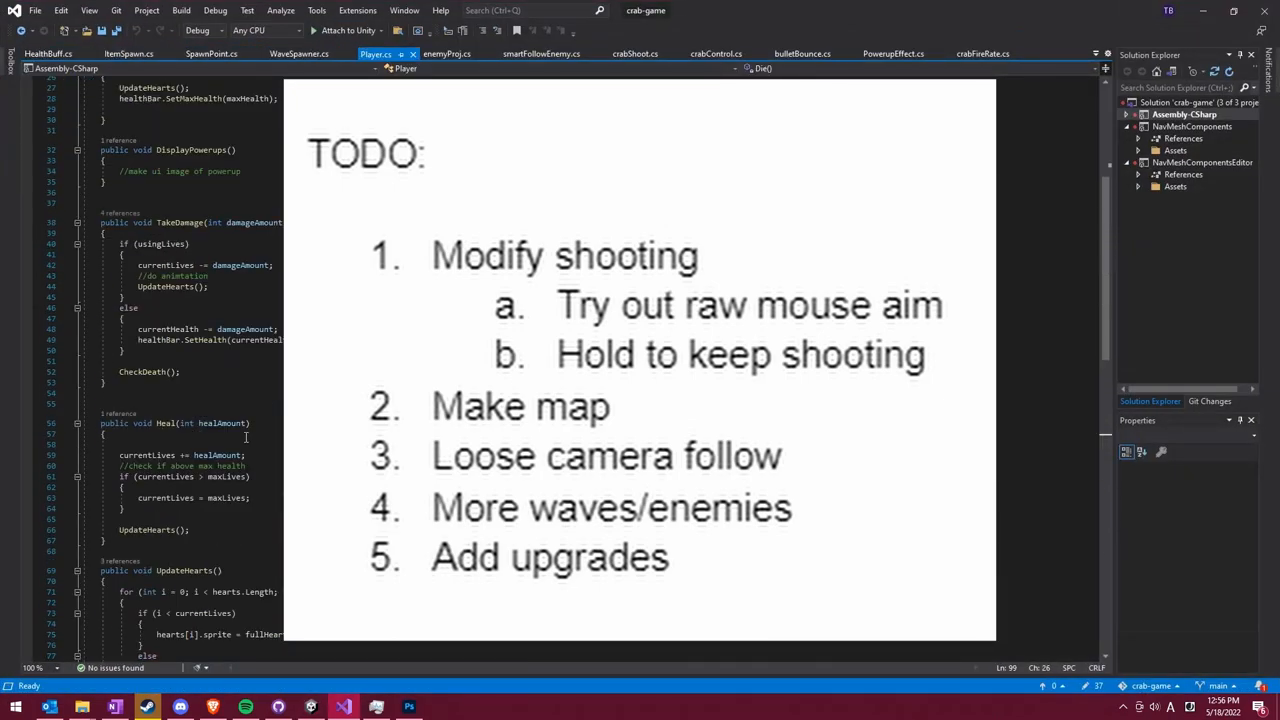
click(200, 444)
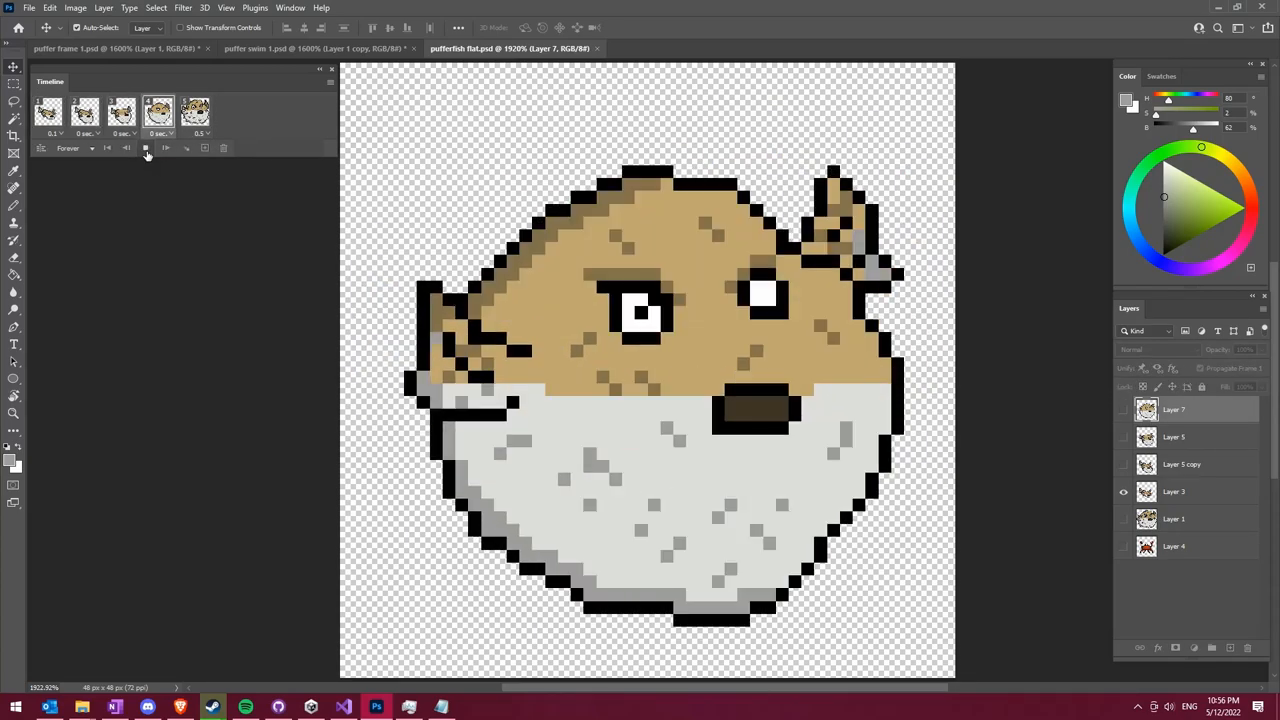
click(196, 108)
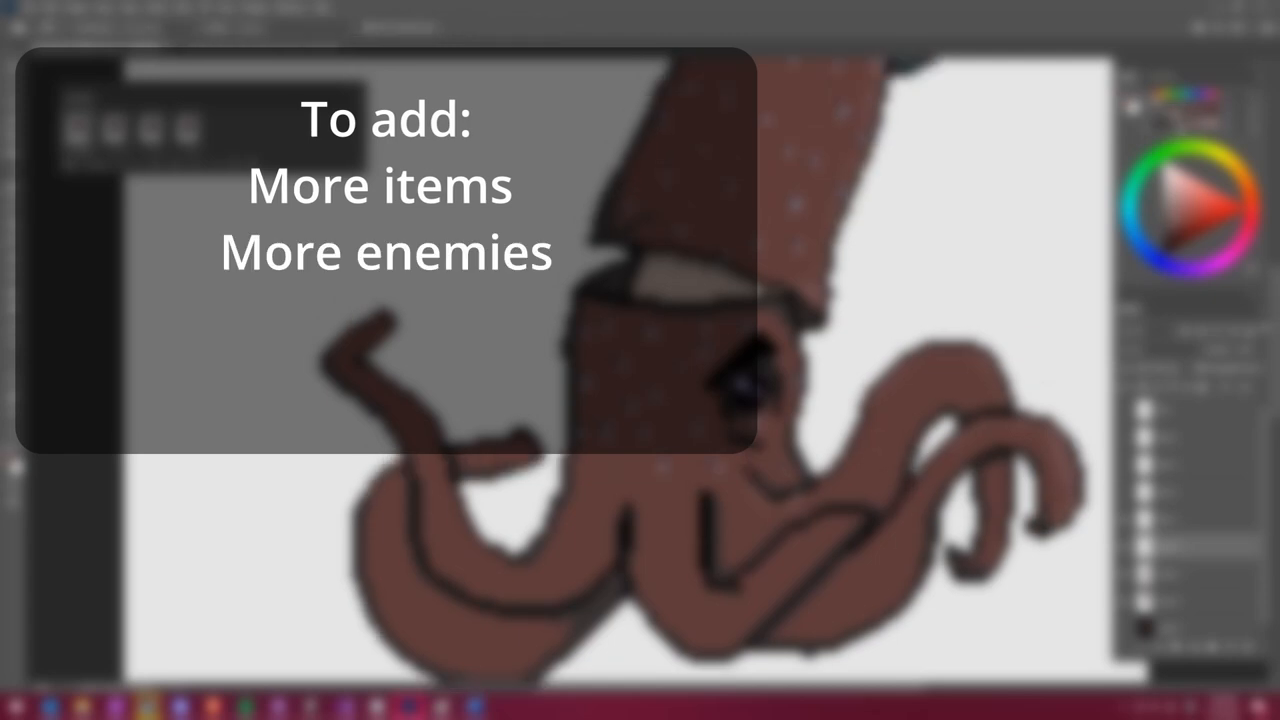
text(Improve first map)
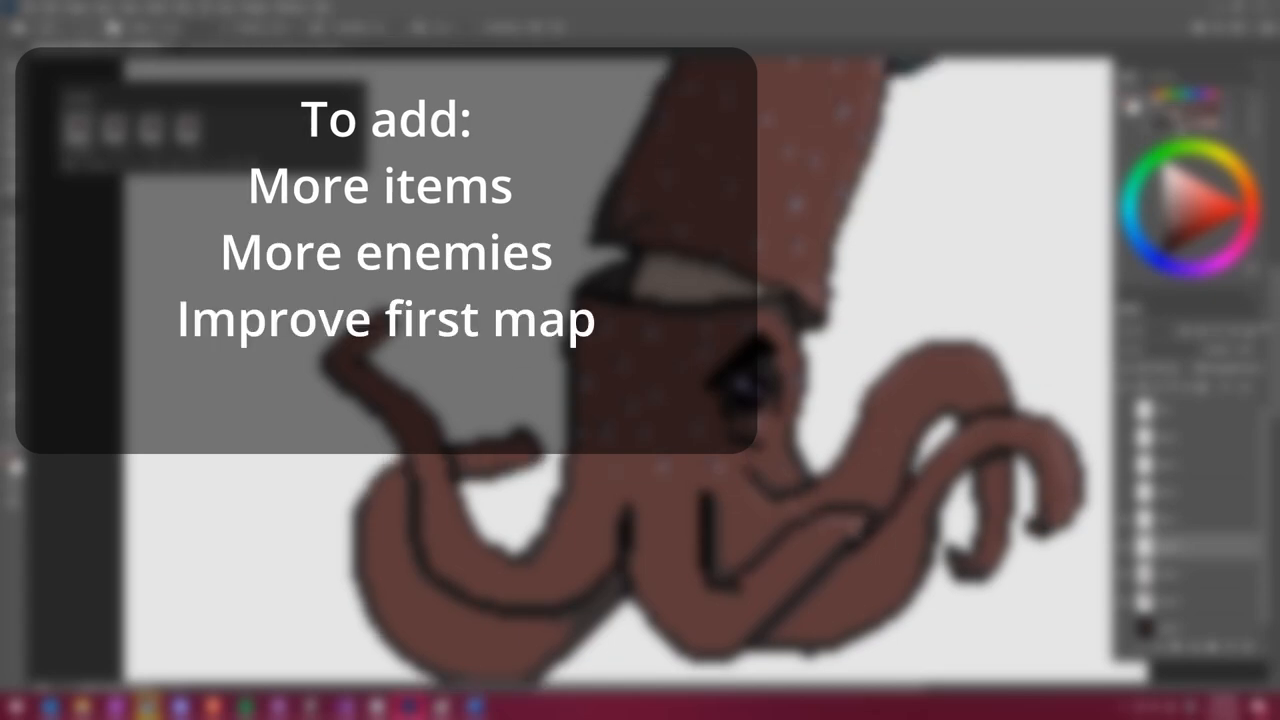